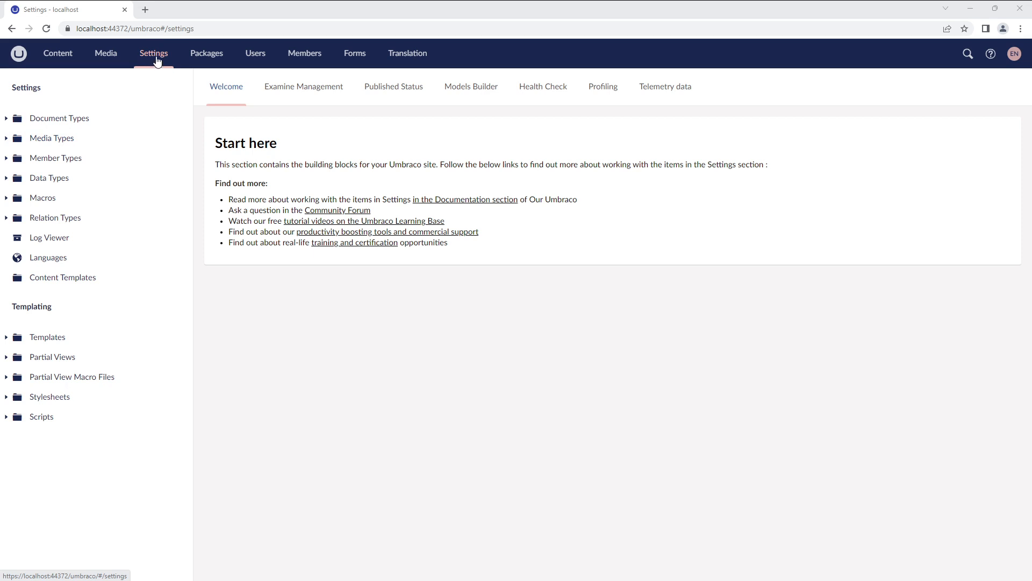
- Start a new template from the Templates actions menu in Settings
click(47, 337)
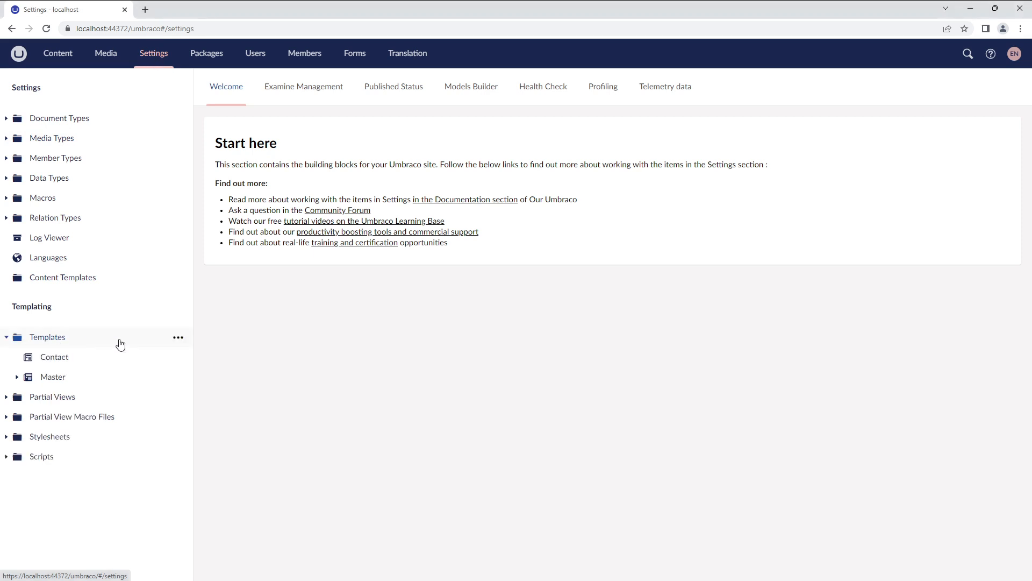
click(177, 336)
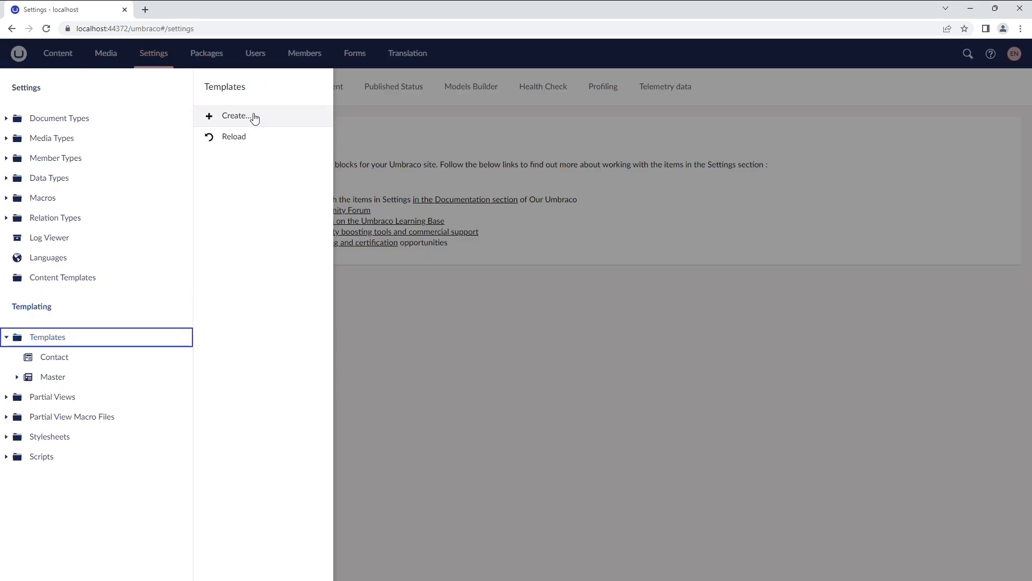
click(233, 116)
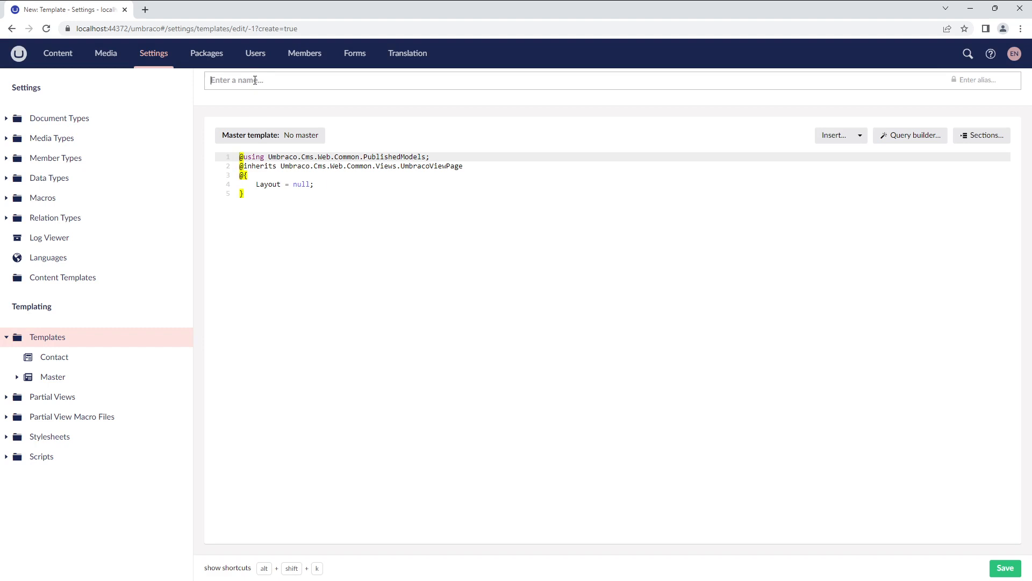
mouse_move(54, 360)
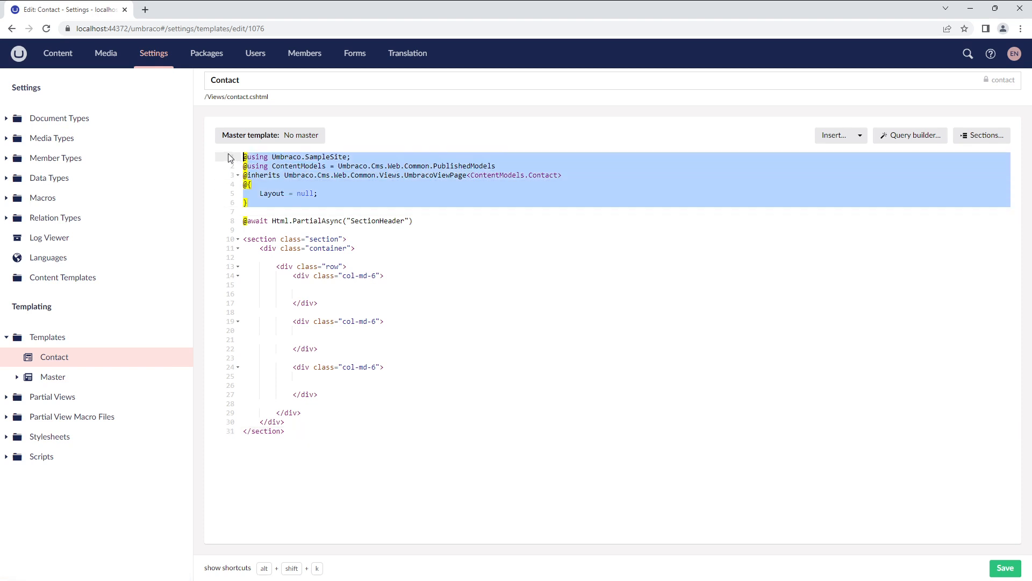
- Deselect the template code and return to the backoffice tab from the Contact Us page
click(246, 221)
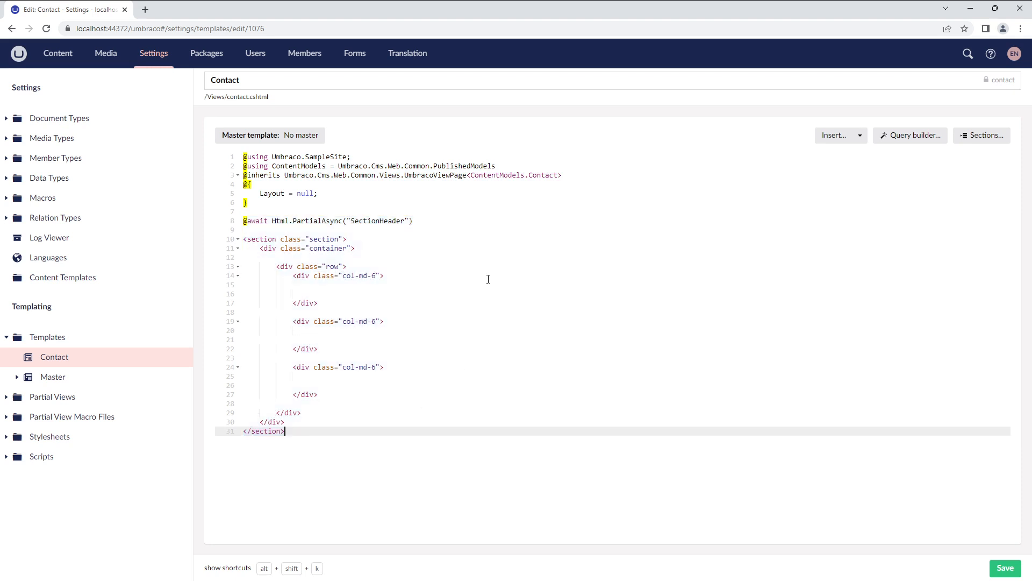
mouse_move(398, 290)
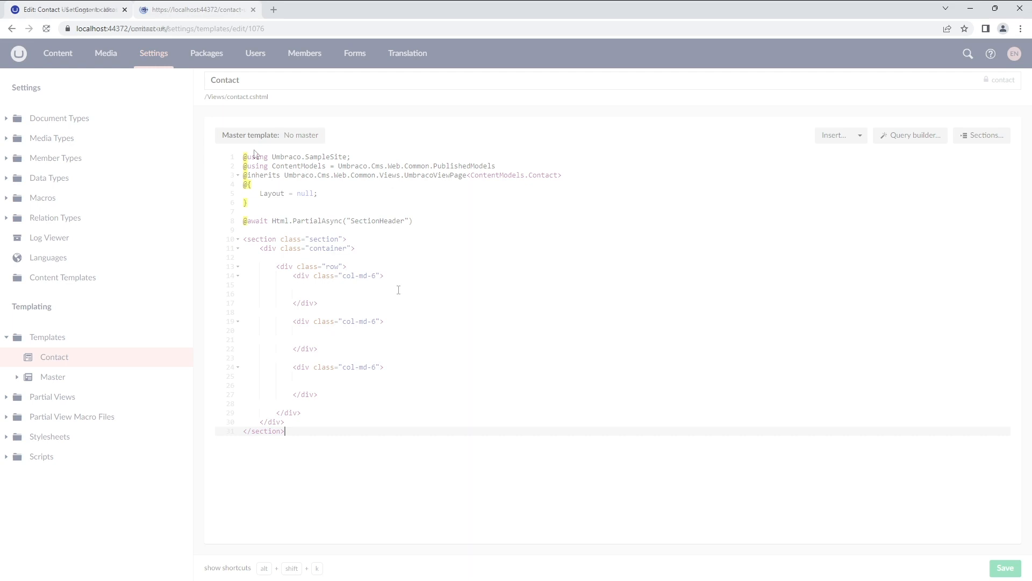
click(195, 10)
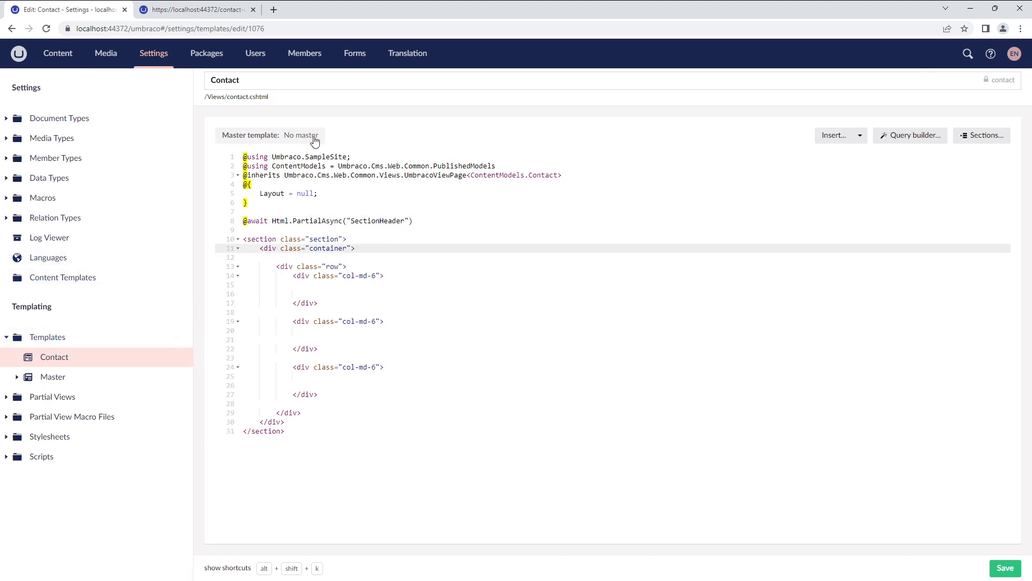
mouse_move(309, 143)
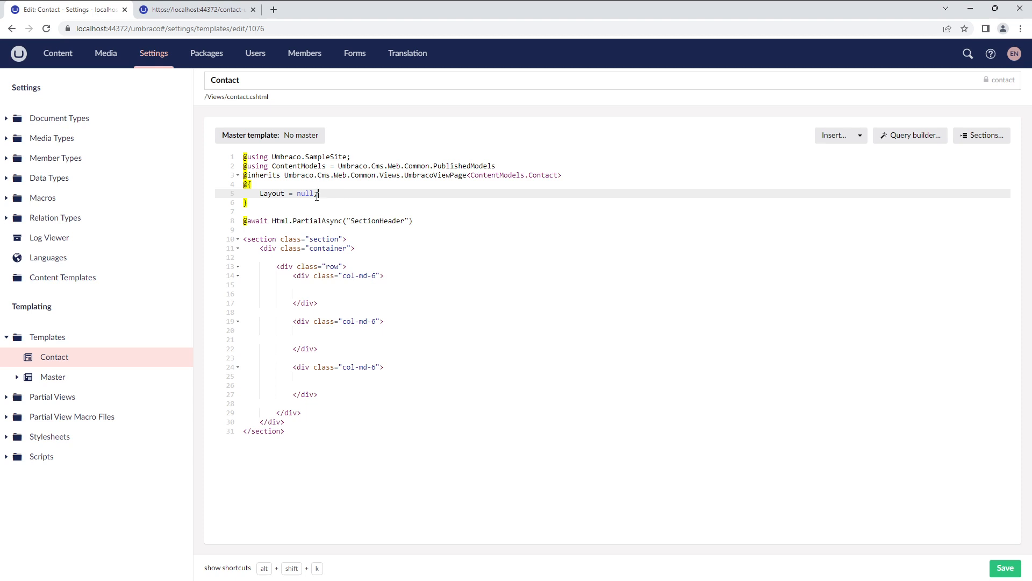
mouse_move(292, 135)
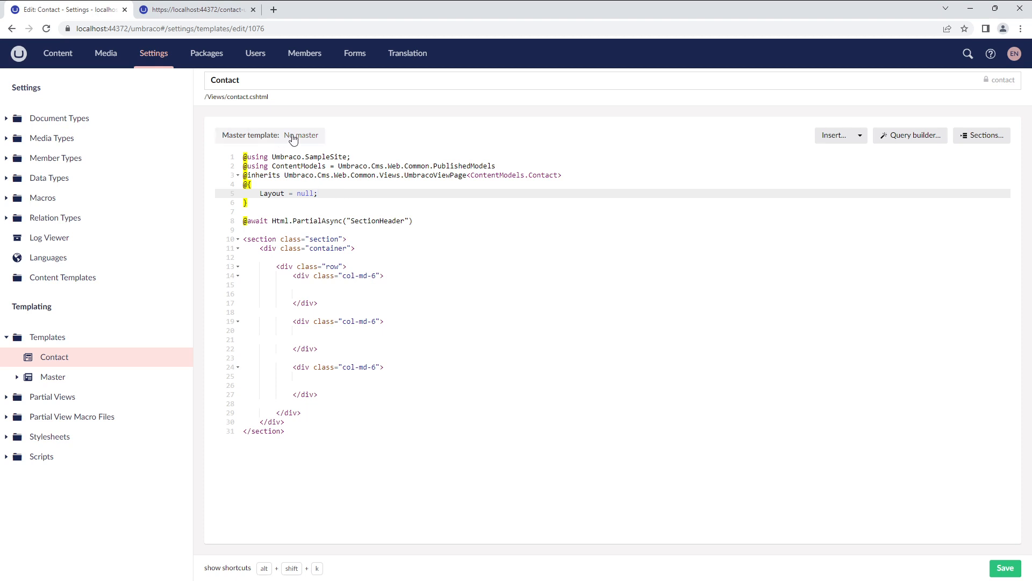
- Make Master the parent of the Contact template, setting Layout to master.cshtml
click(302, 135)
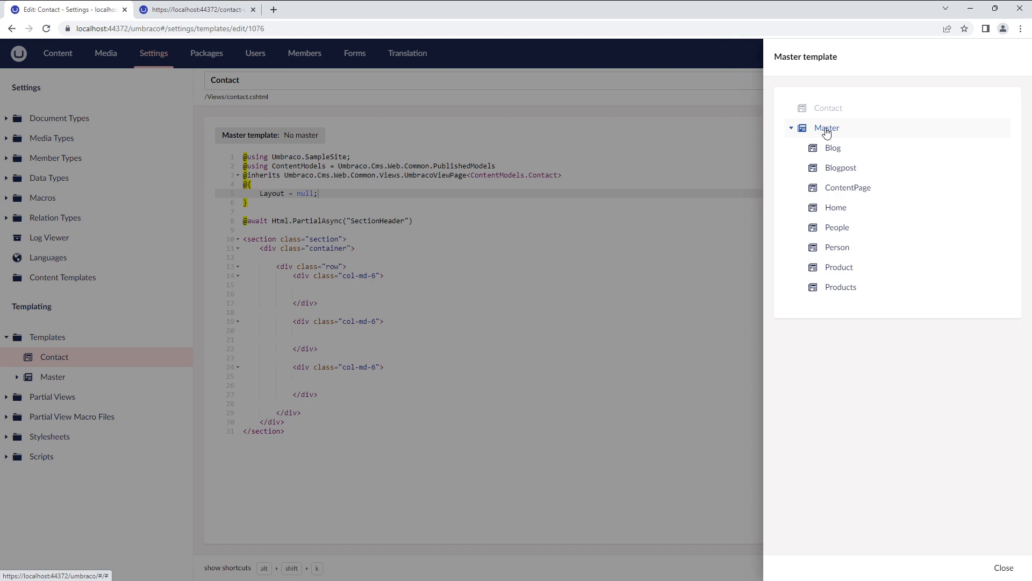
click(825, 128)
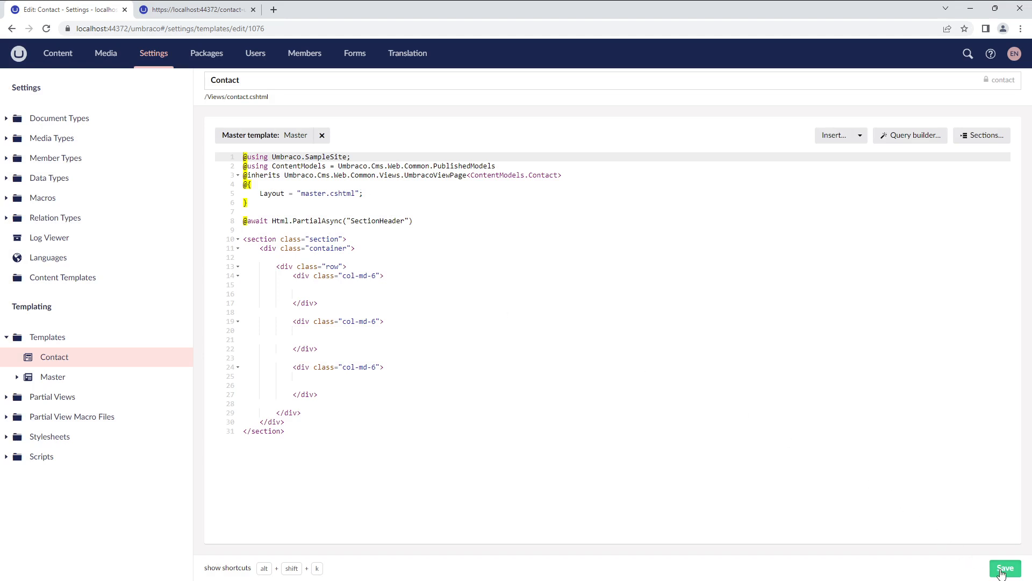
- Save the Contact template and reopen it from under Master in the templates tree
click(1004, 568)
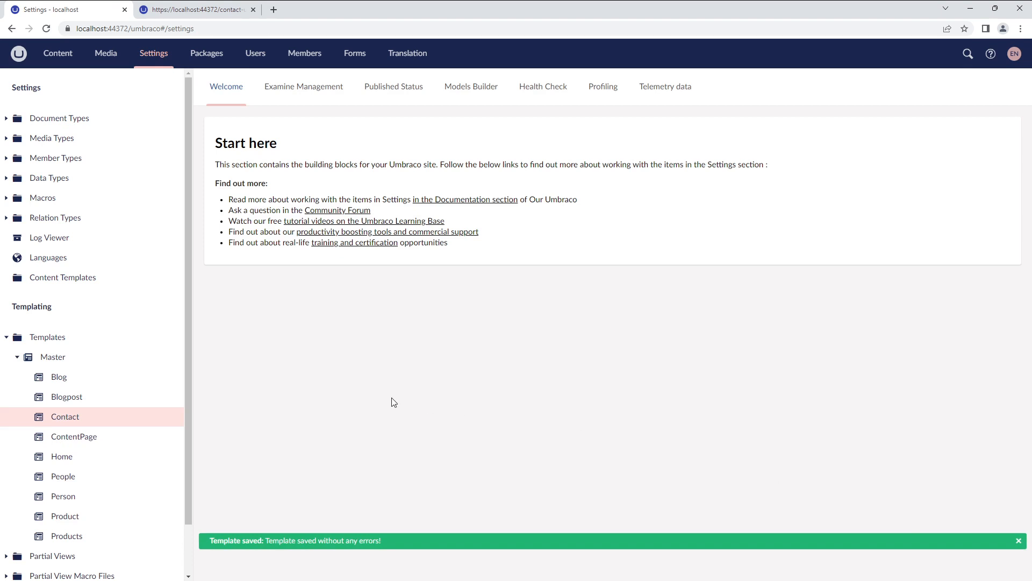
scroll(down, 3)
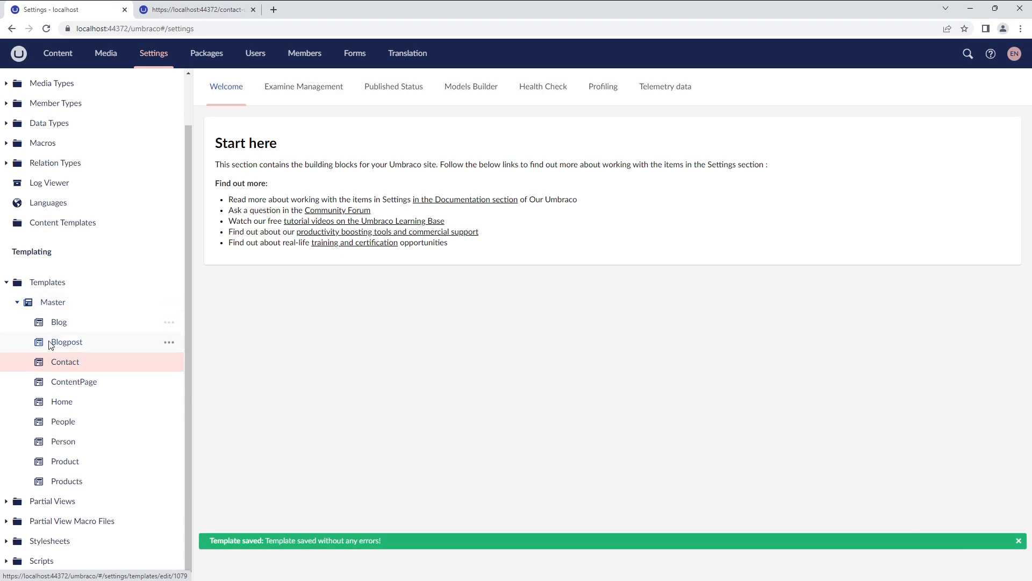
click(64, 362)
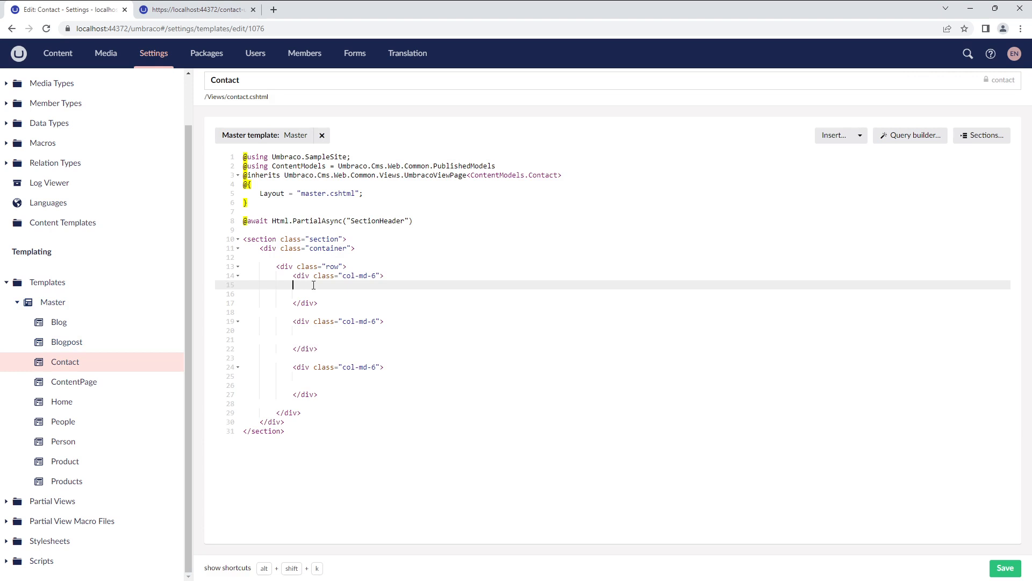
mouse_move(836, 135)
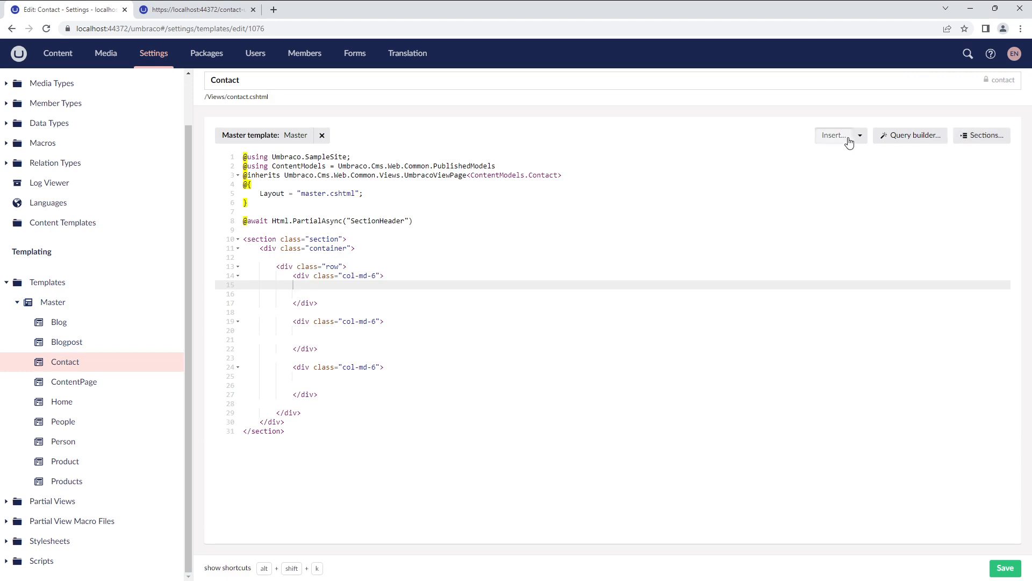
- Insert the contactIntro field value into the first column, made recursive to fall back to ancestors
click(834, 135)
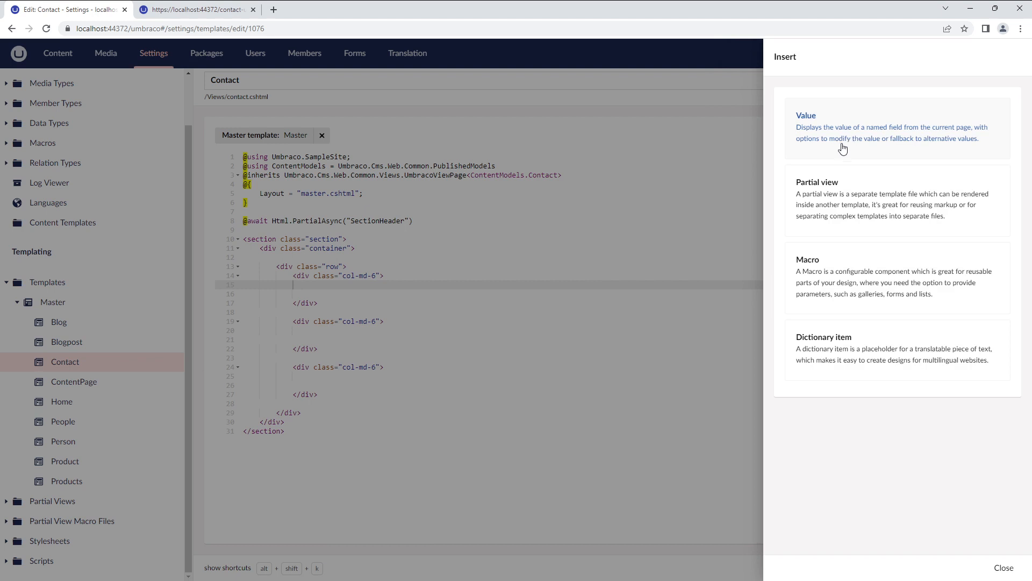
mouse_move(828, 275)
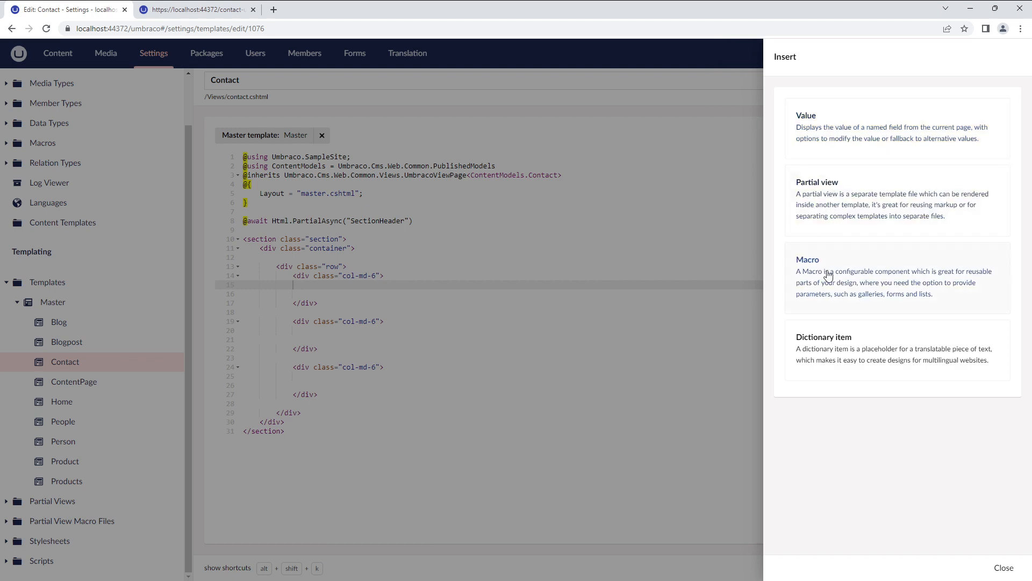
mouse_move(839, 361)
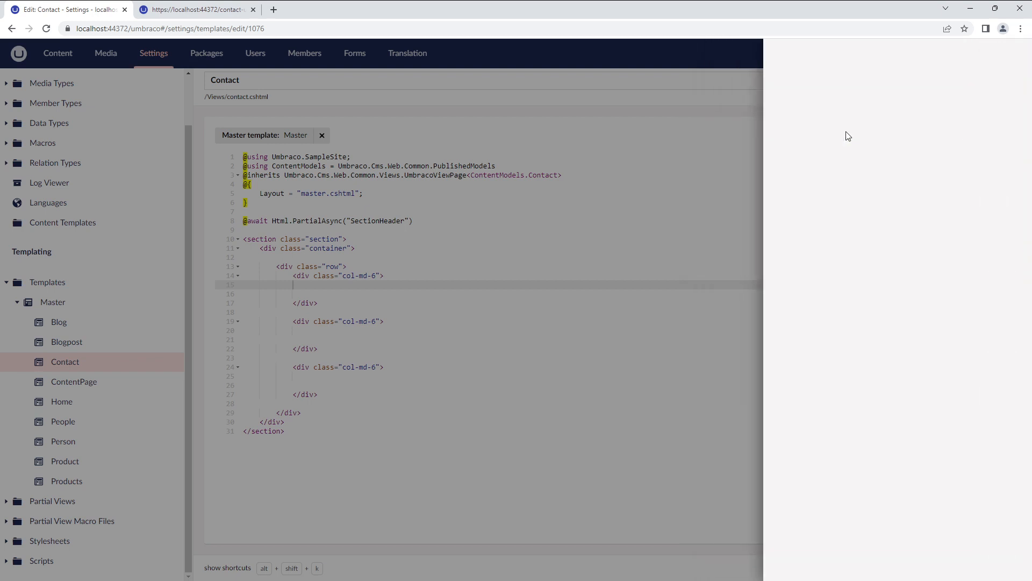
click(843, 119)
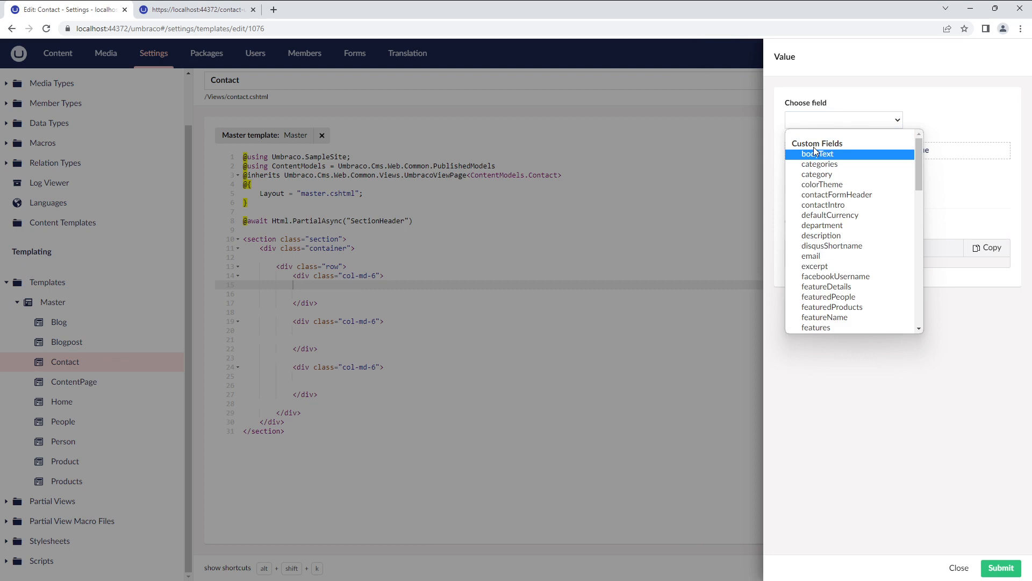
mouse_move(823, 204)
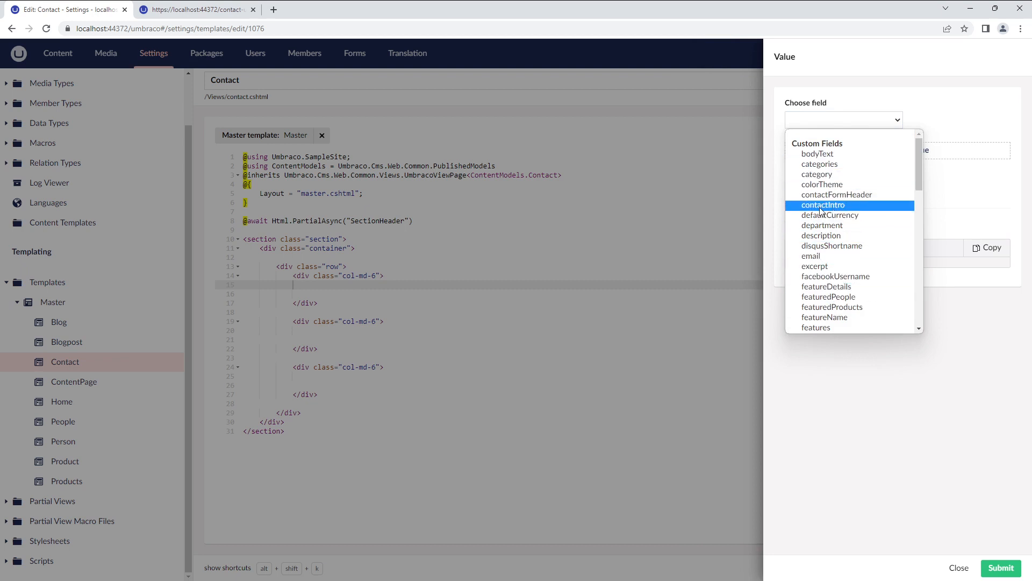
click(822, 204)
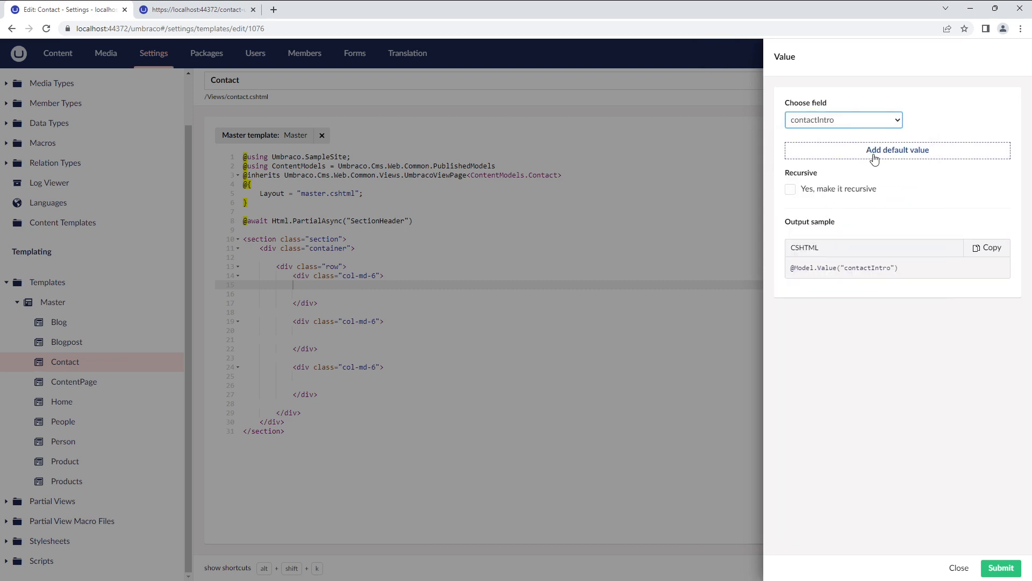
mouse_move(840, 192)
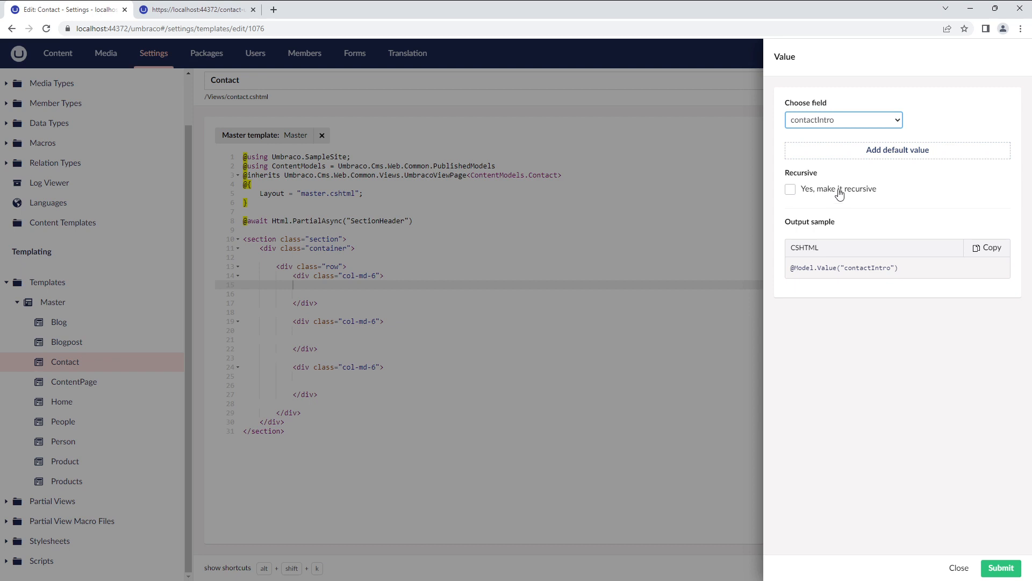
click(790, 189)
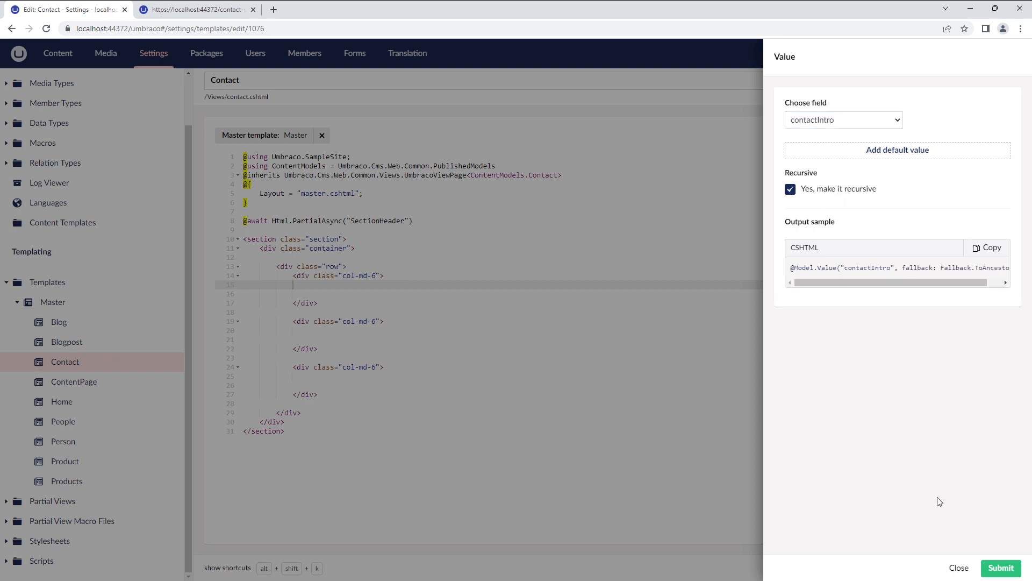
click(1000, 568)
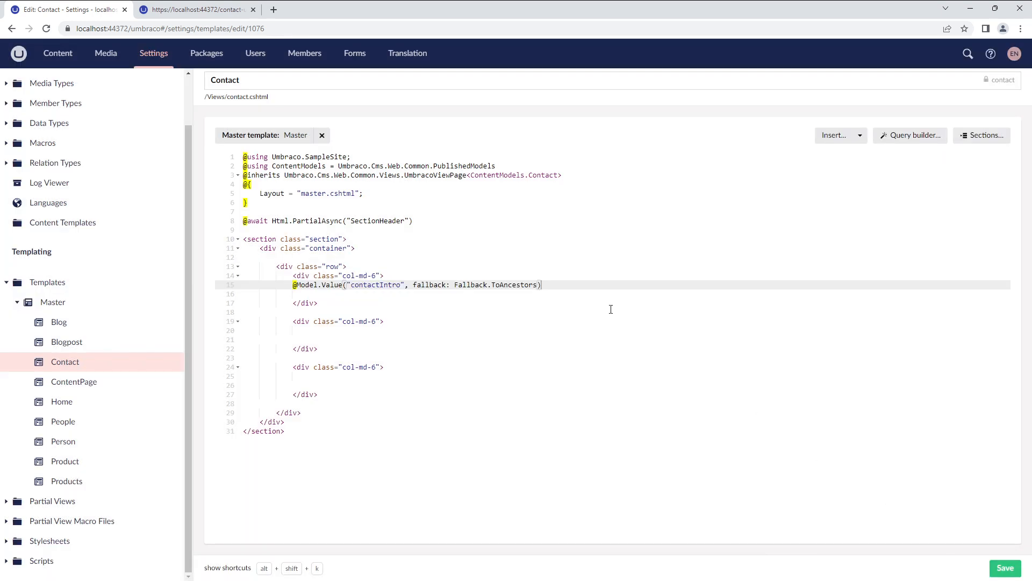
- Render the Login.cshtml partial view on a new line below the contactIntro value
key(Enter)
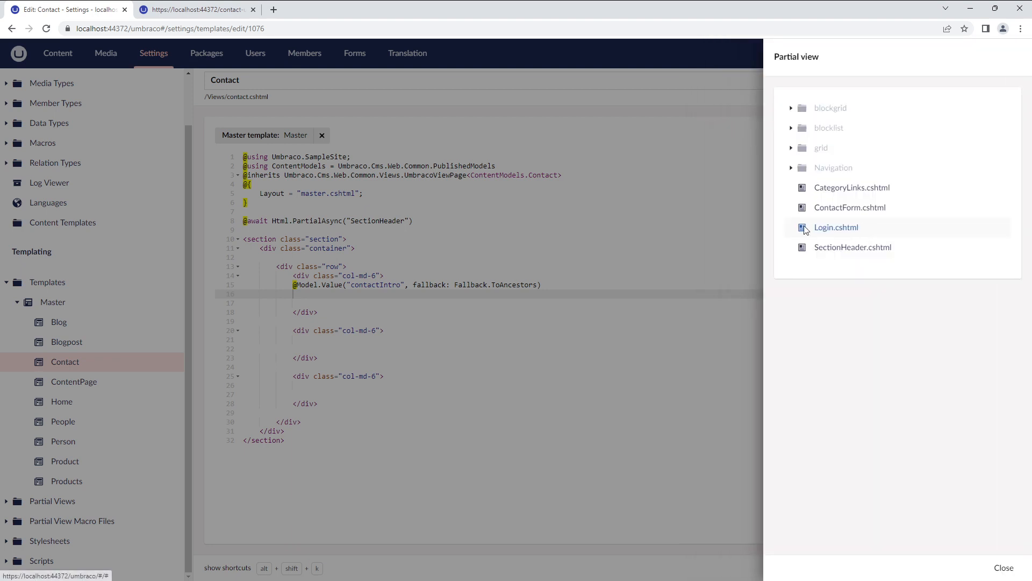
click(837, 227)
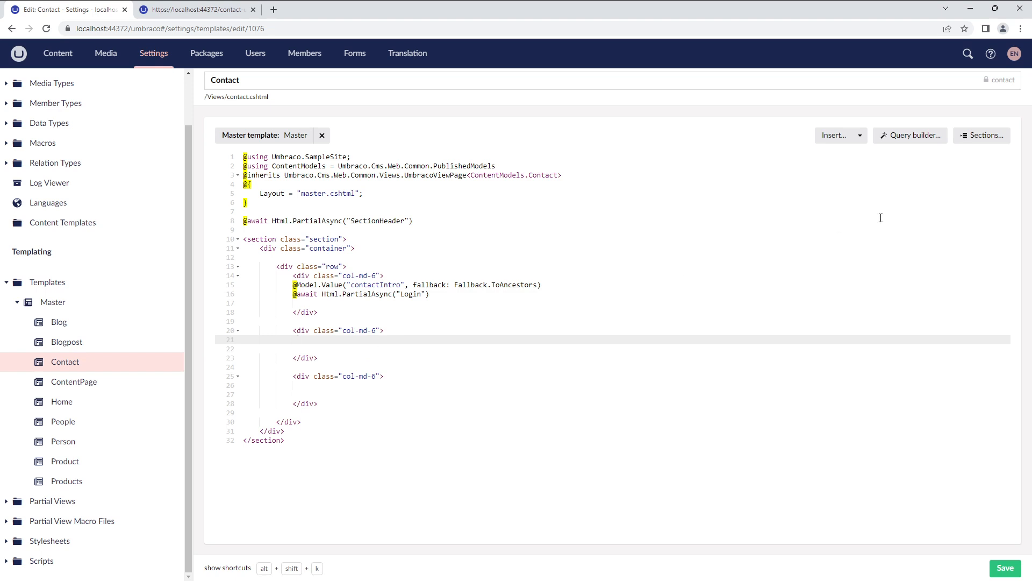
mouse_move(910, 136)
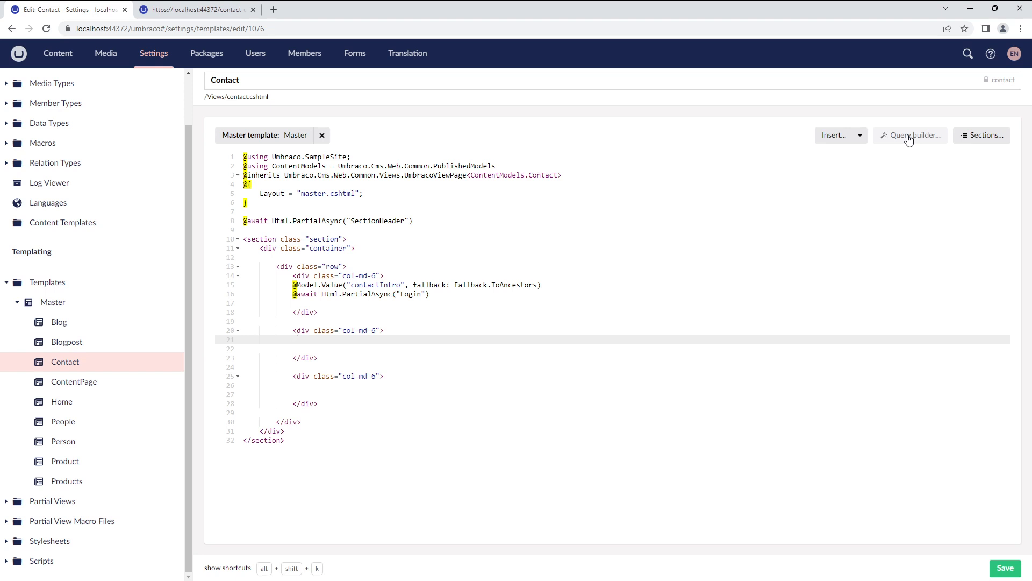
- Insert a query listing content as links ordered by Last Updated Date descending, and tidy its indentation
click(297, 340)
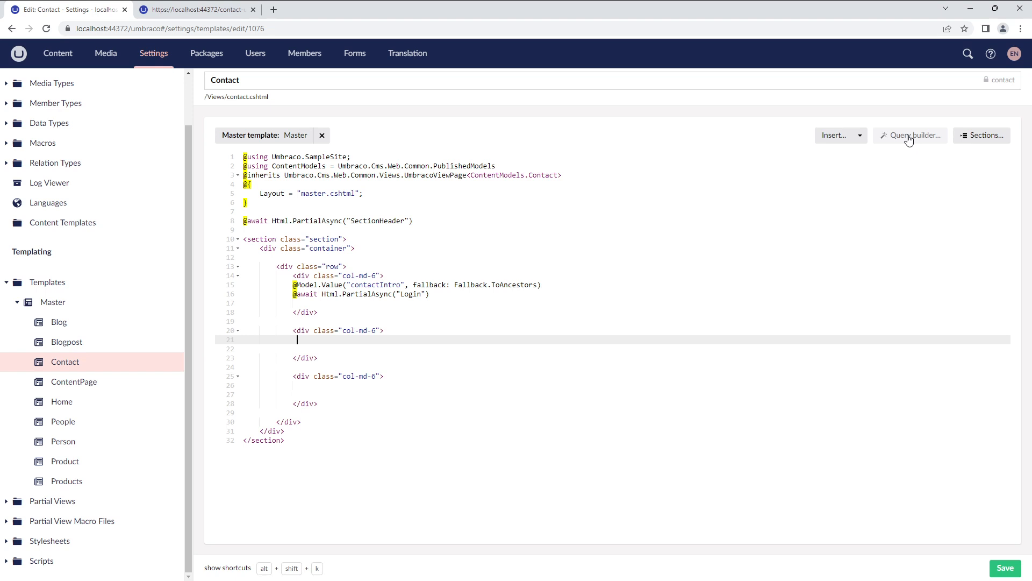
click(910, 135)
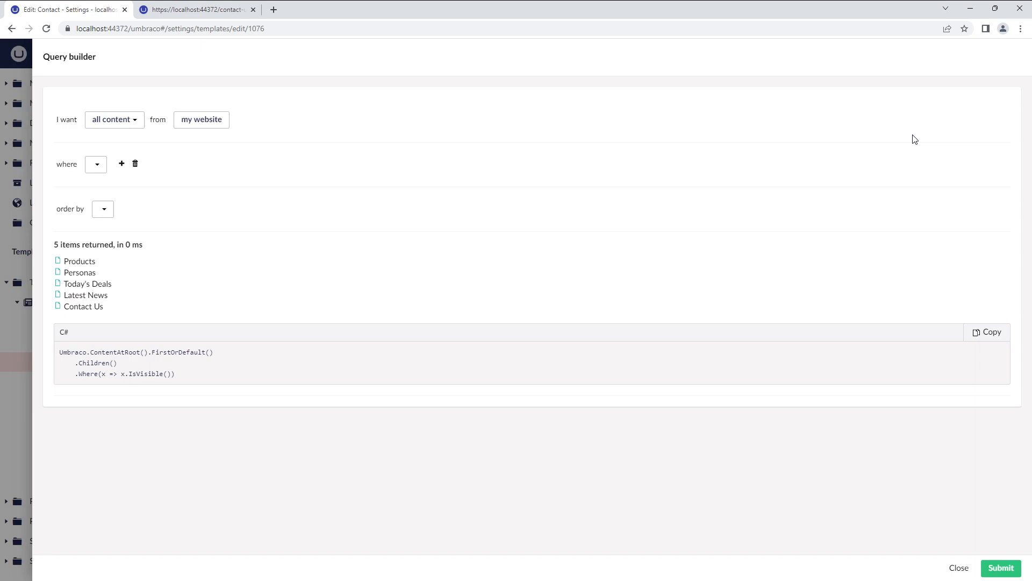
click(114, 119)
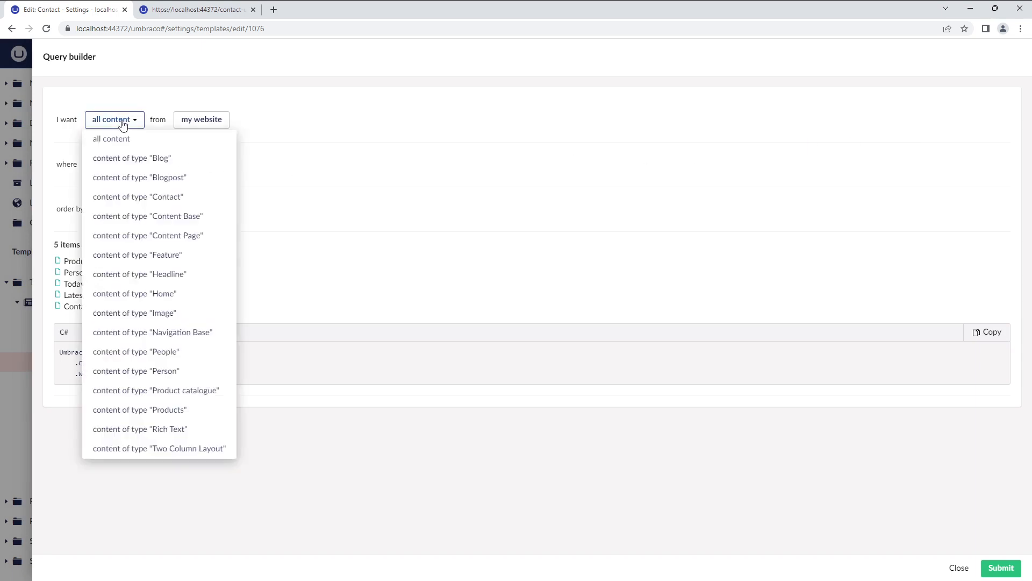
mouse_move(139, 155)
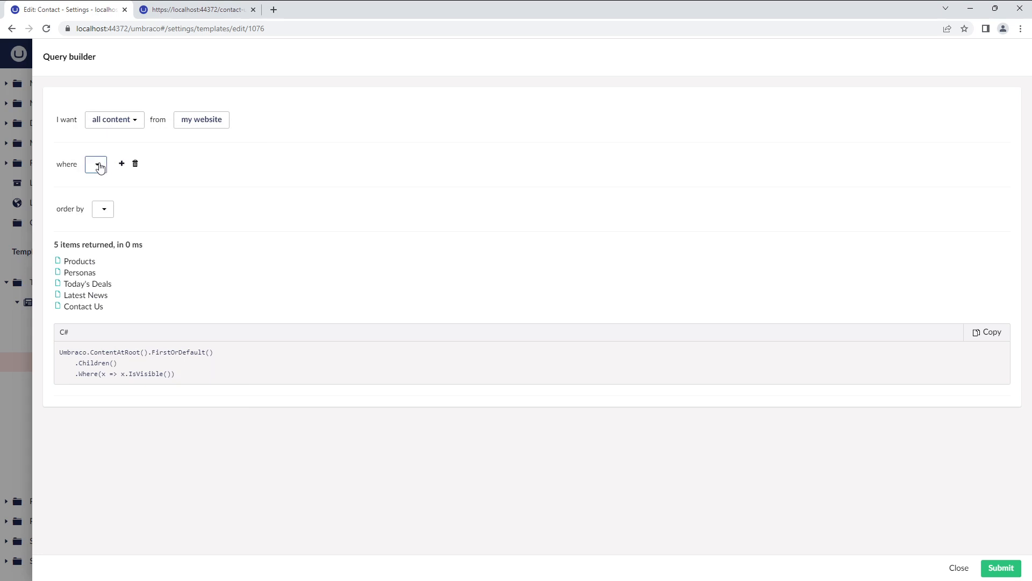
click(96, 164)
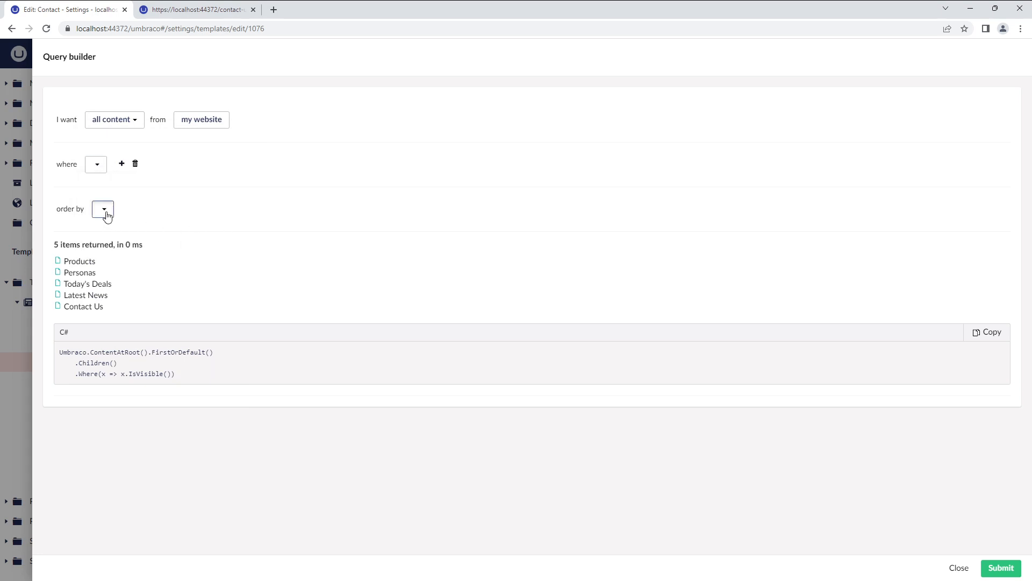
click(102, 208)
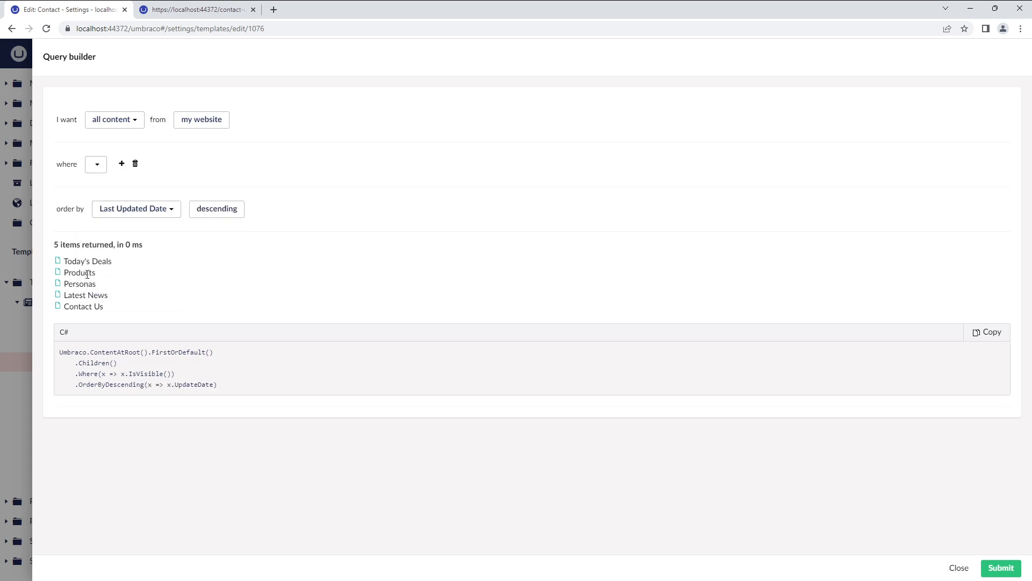
mouse_move(173, 394)
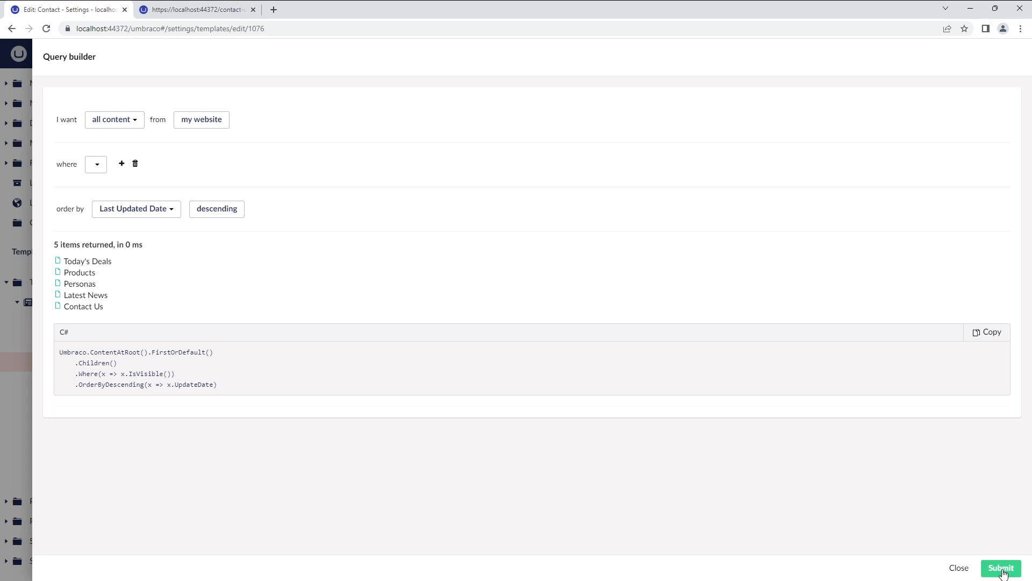
click(1001, 568)
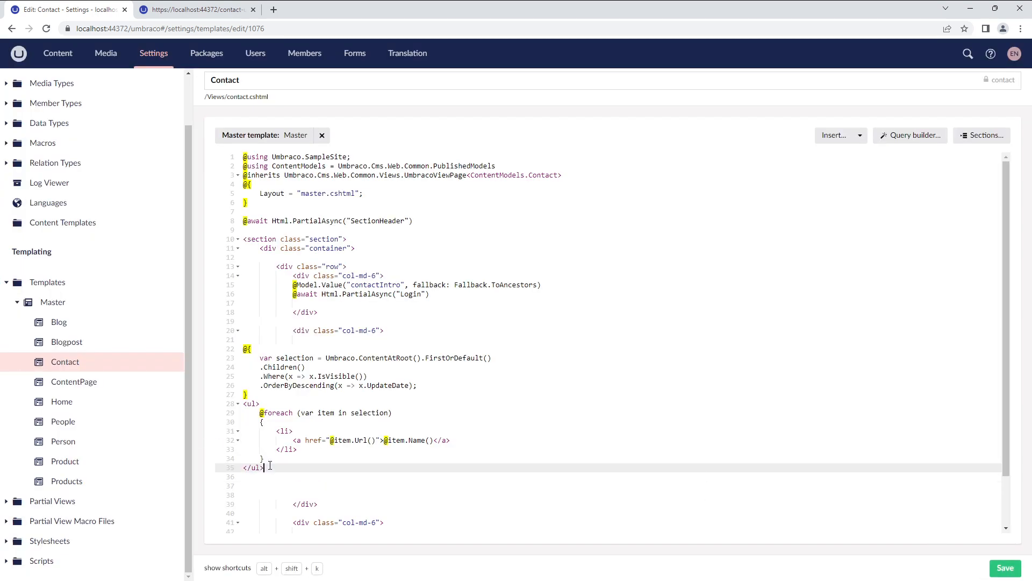
drag(269, 465, 247, 349)
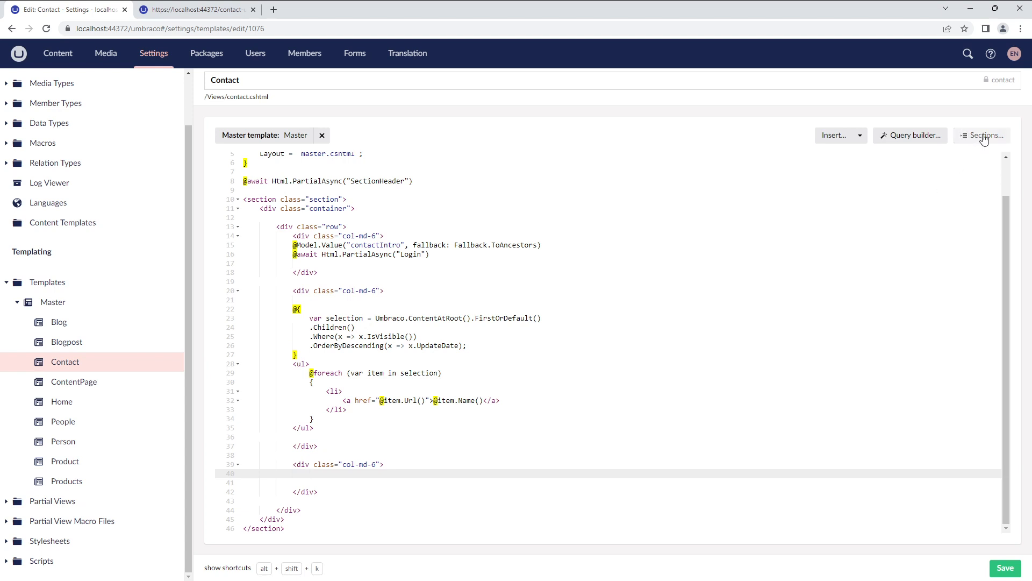
- Define an empty named section called Contact in the third column
click(982, 136)
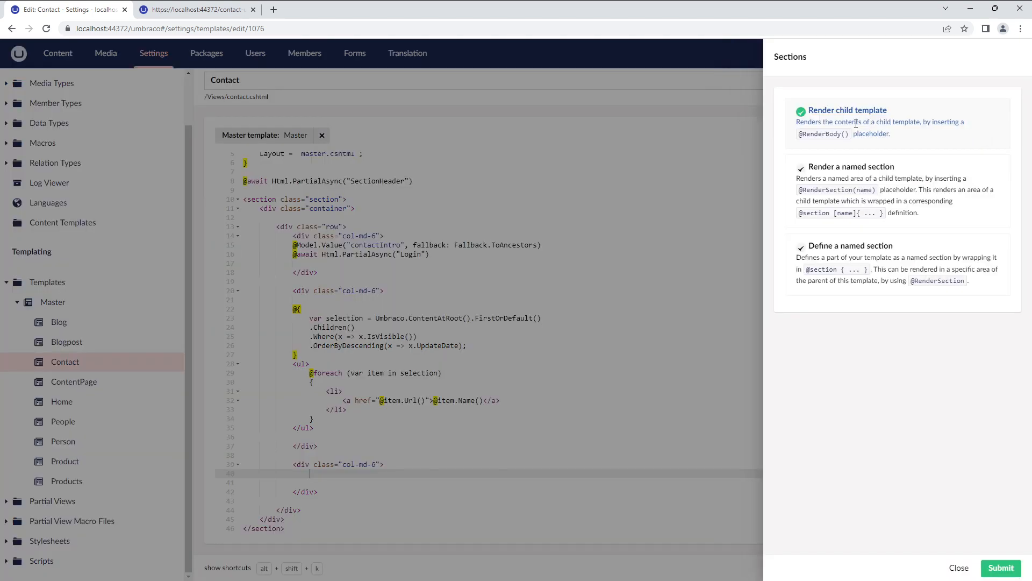
mouse_move(868, 123)
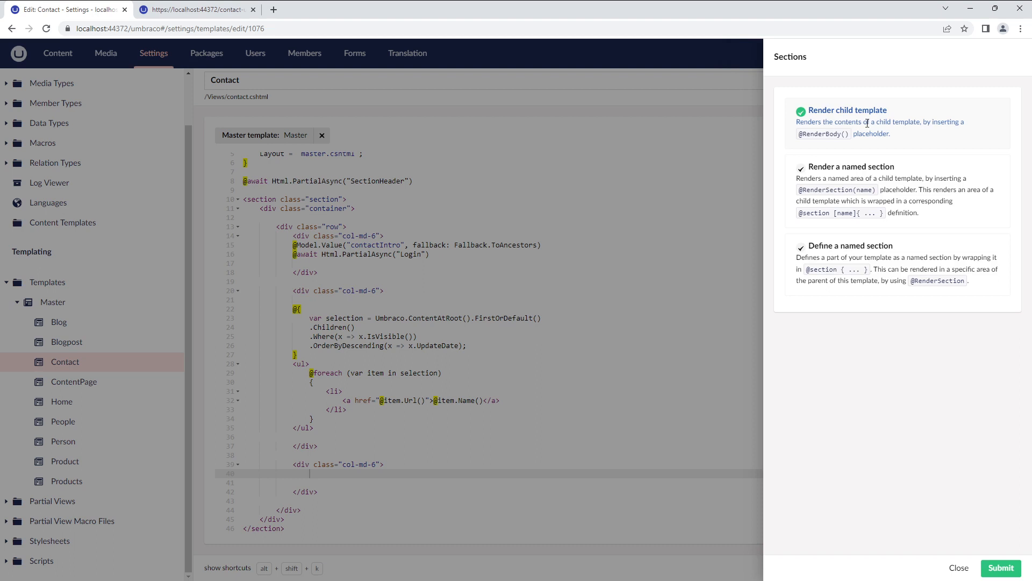
mouse_move(859, 124)
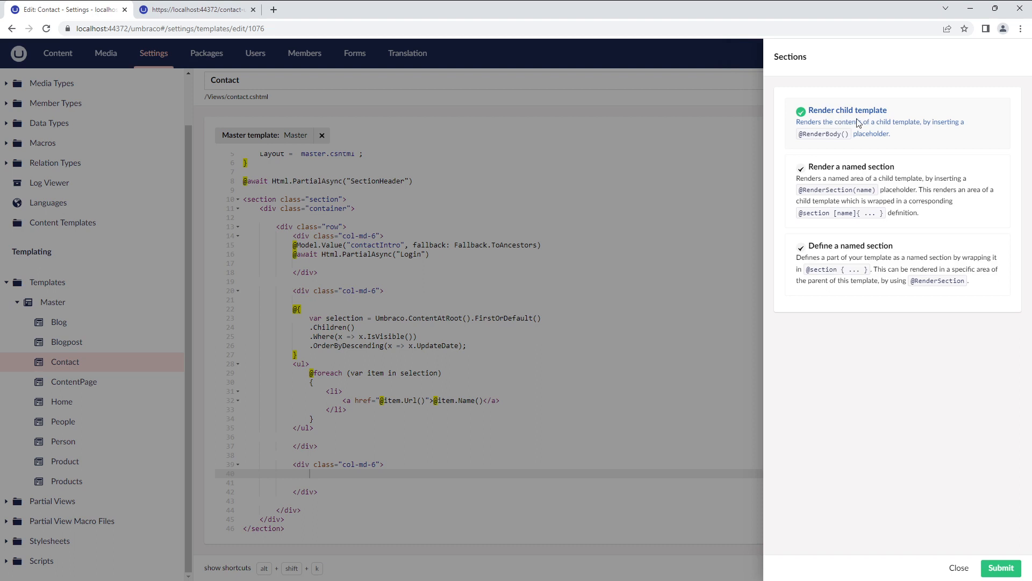
mouse_move(858, 120)
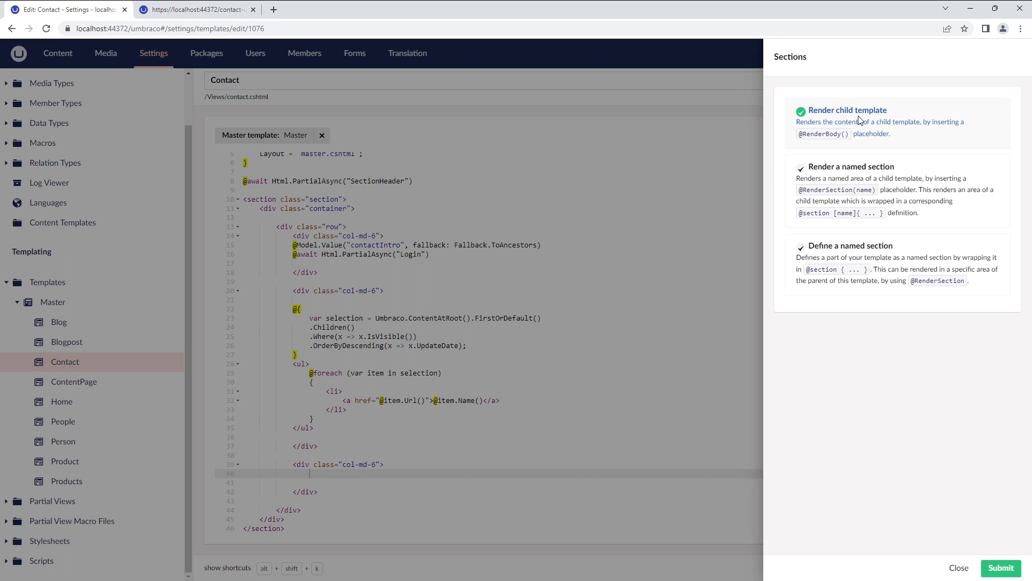
mouse_move(859, 121)
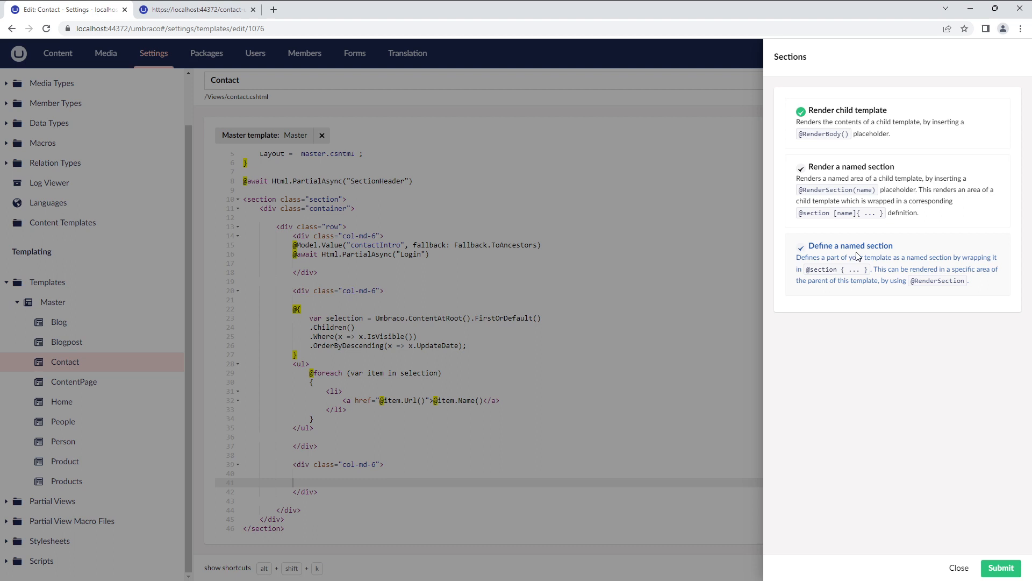
mouse_move(879, 269)
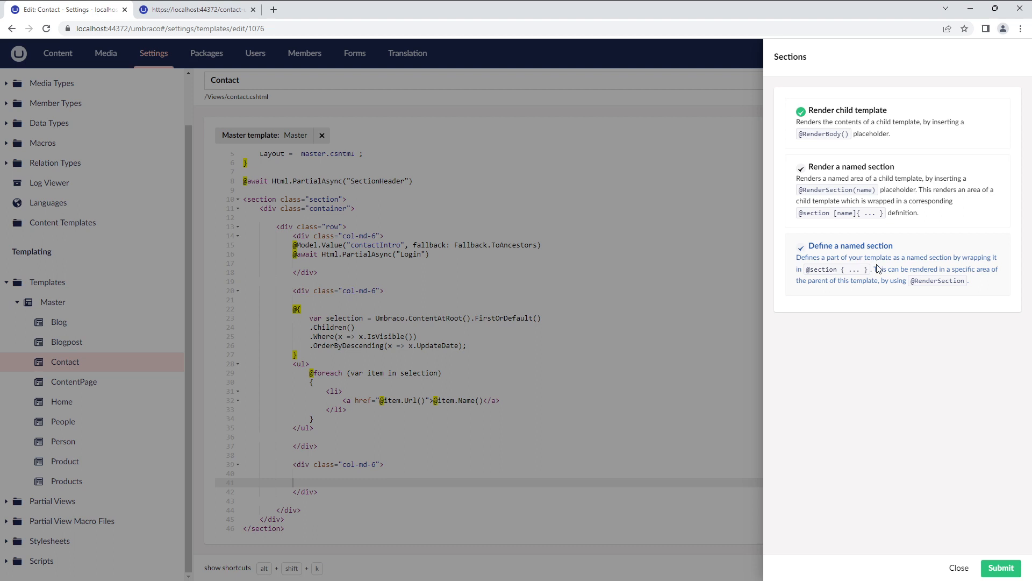
click(850, 246)
text(Contact)
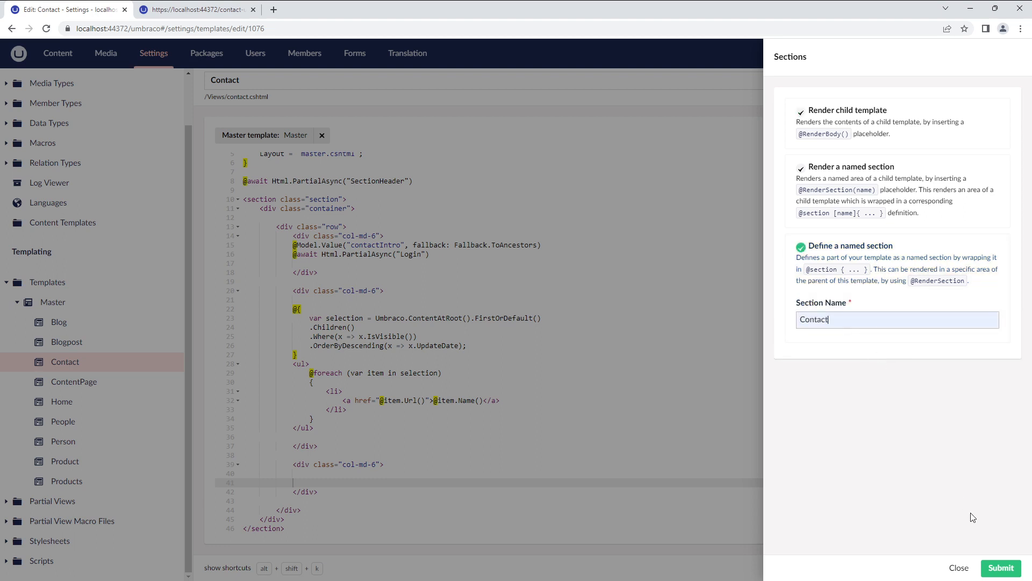
click(1000, 567)
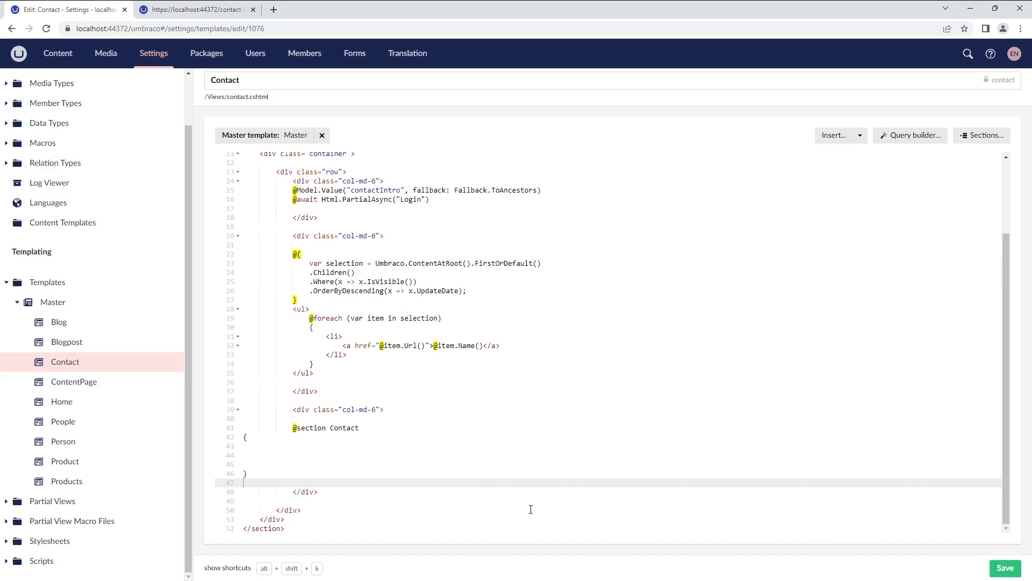
drag(294, 436, 295, 473)
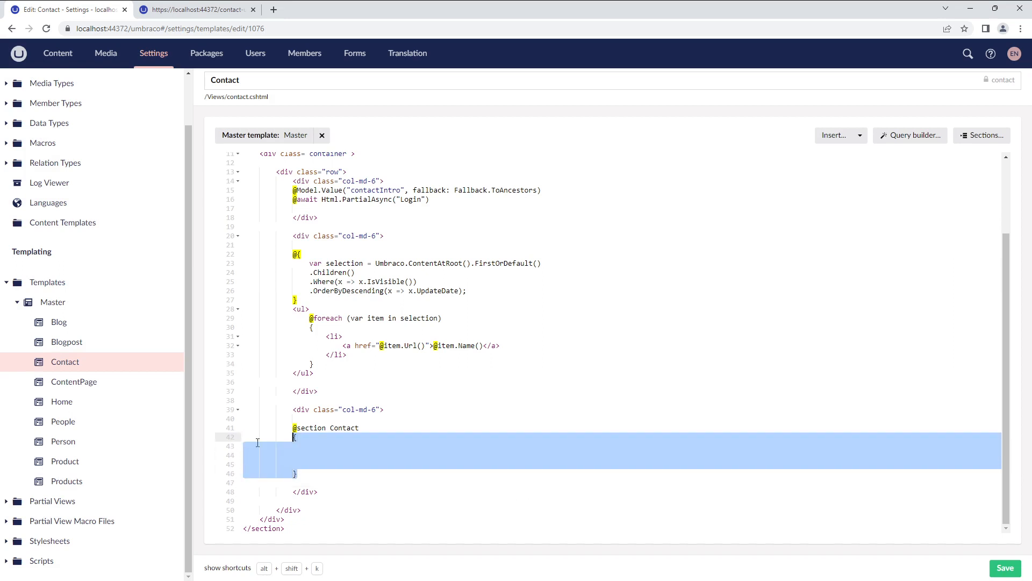
text(<p></p>)
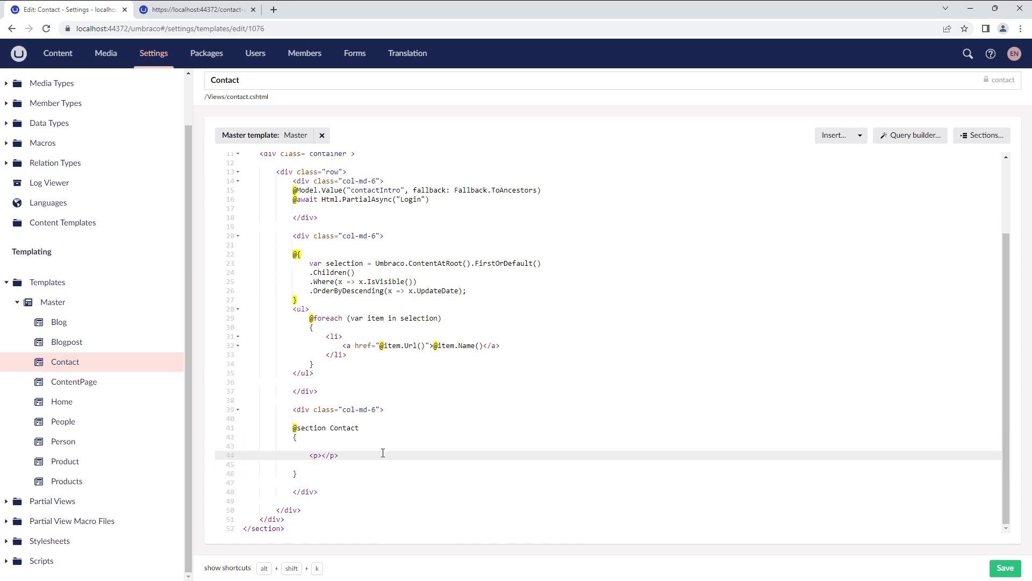
text(@Model.CreatorName())
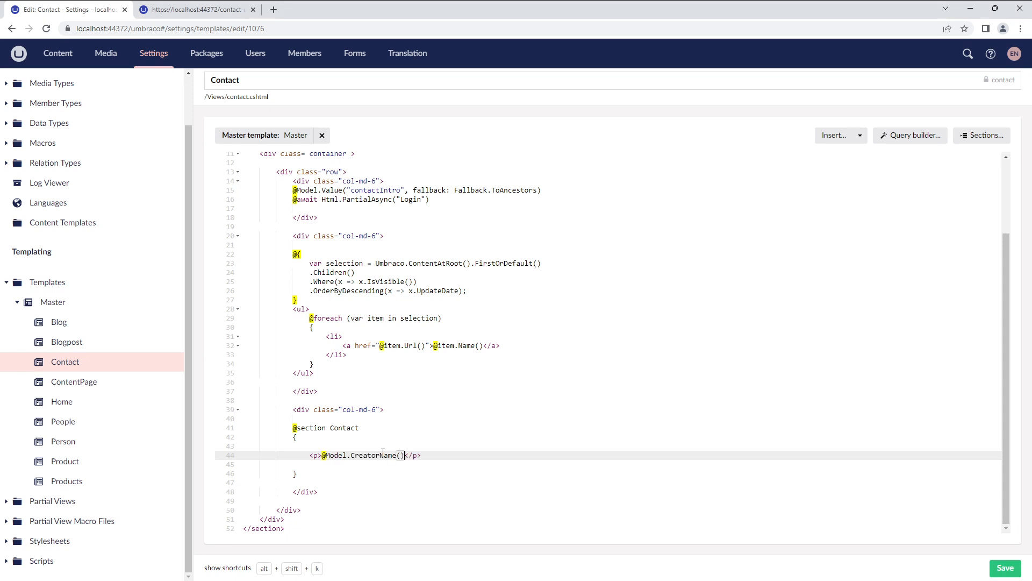
click(1005, 568)
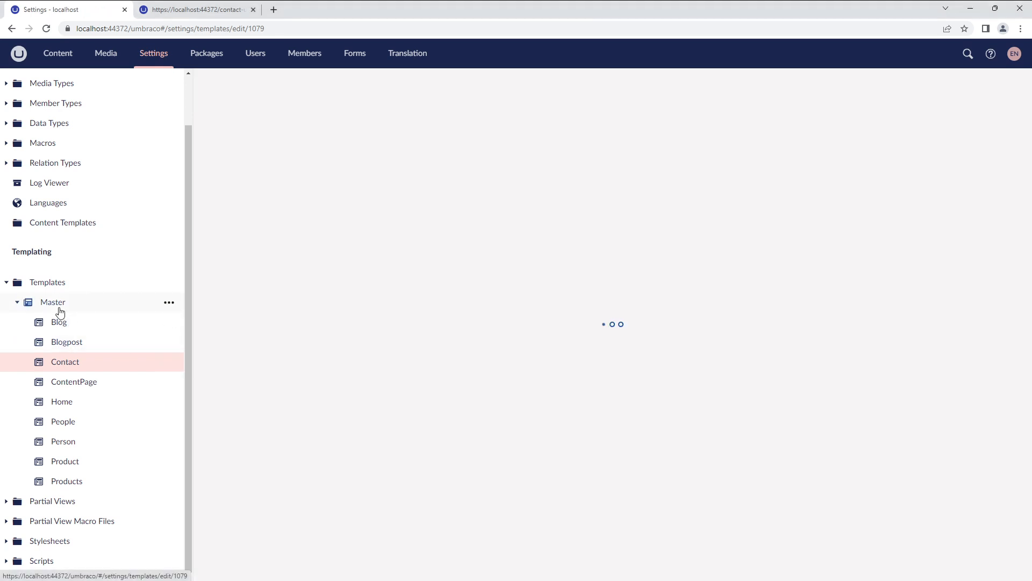
click(52, 302)
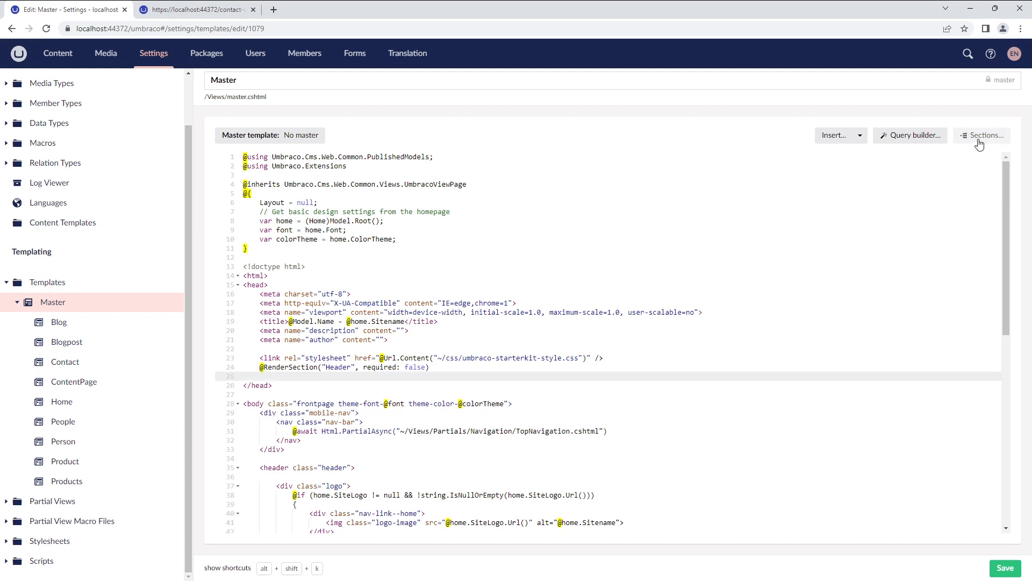
click(981, 135)
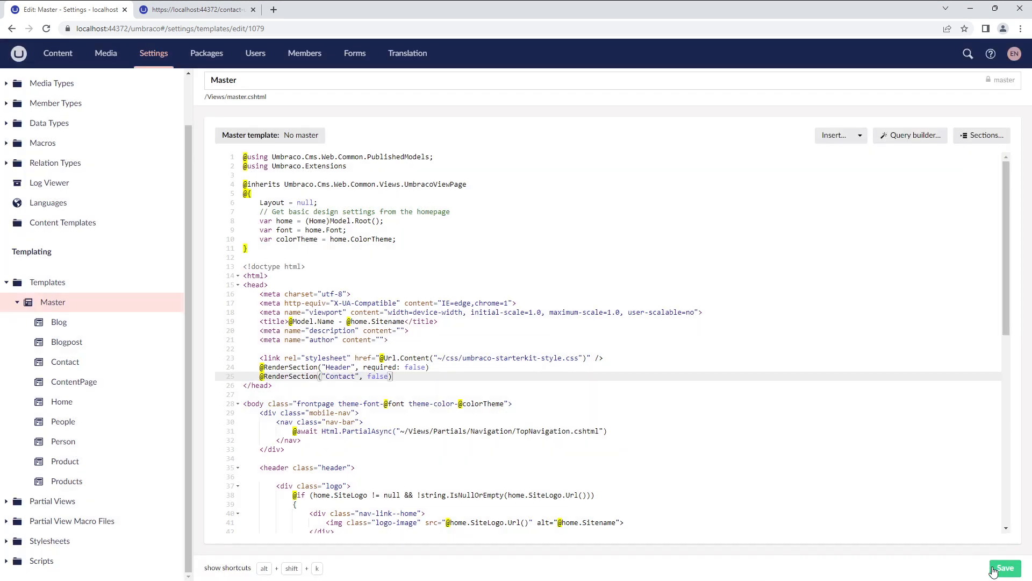
click(1004, 568)
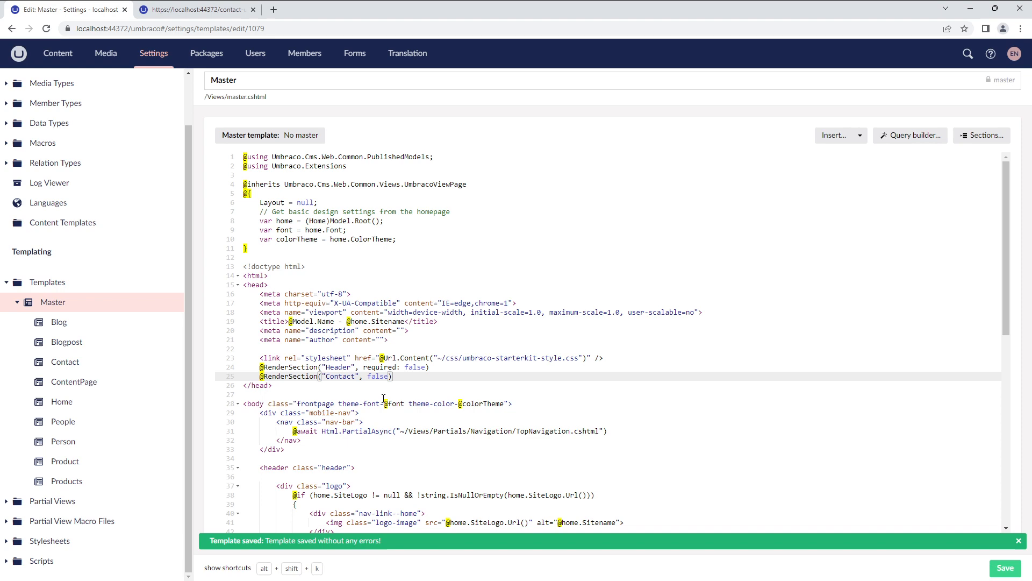
click(198, 10)
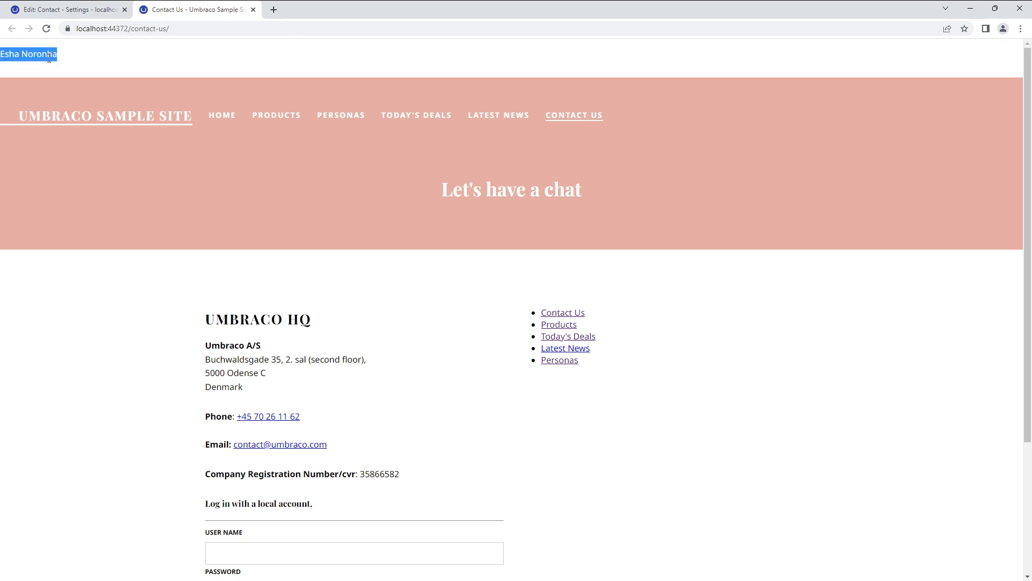
mouse_move(703, 182)
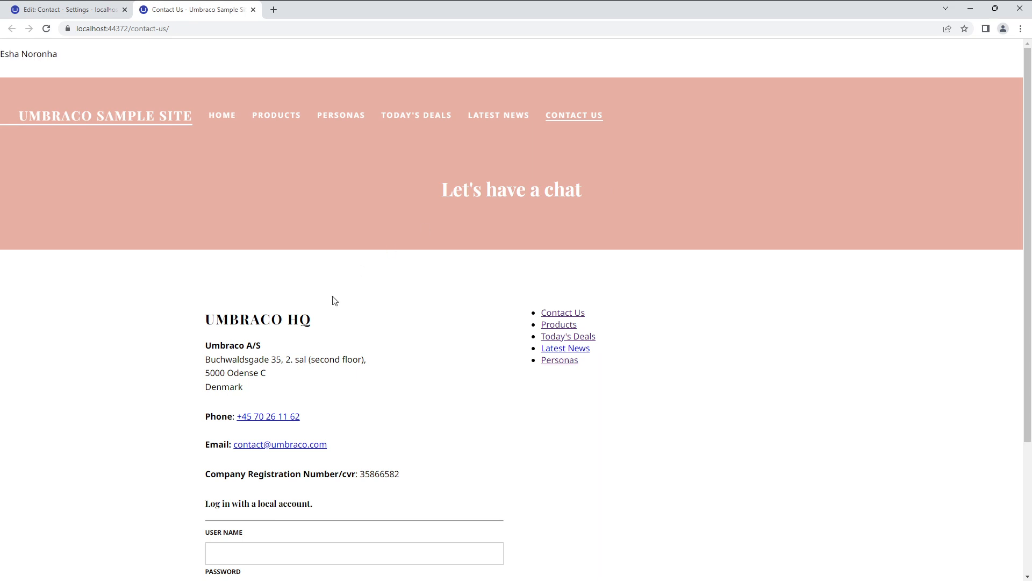
- Scroll down the live Contact Us page to check the name, page links and login form
scroll(down, 3)
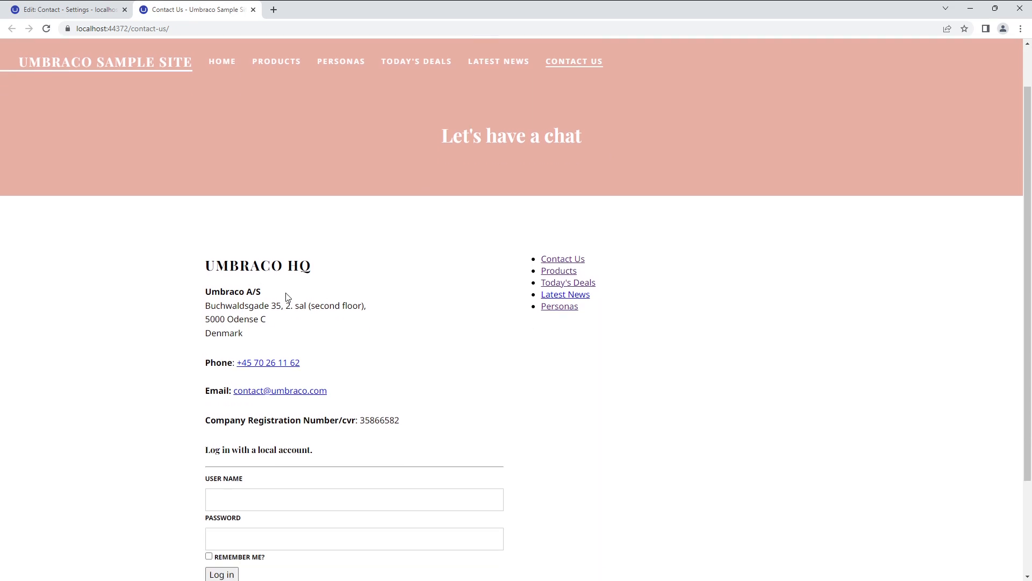